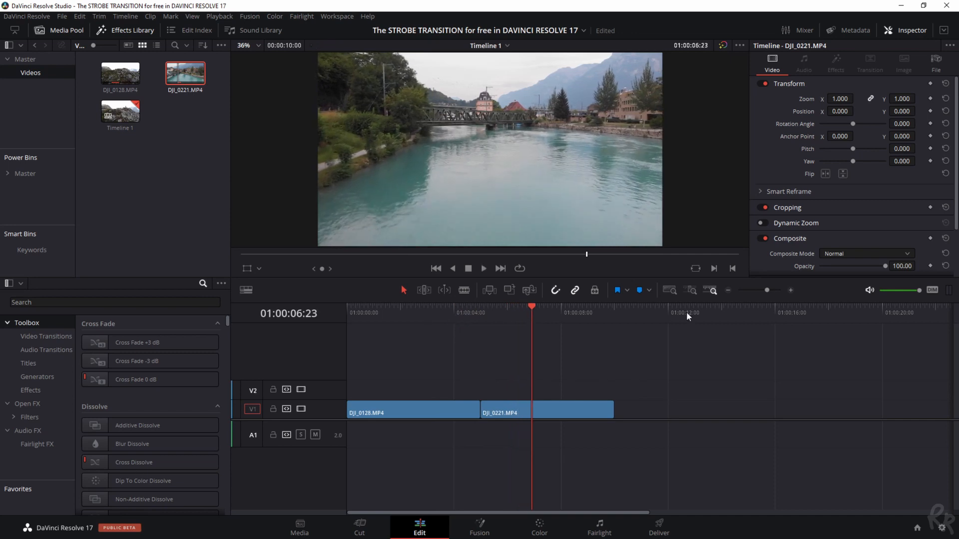
pyautogui.moveTo(517, 325)
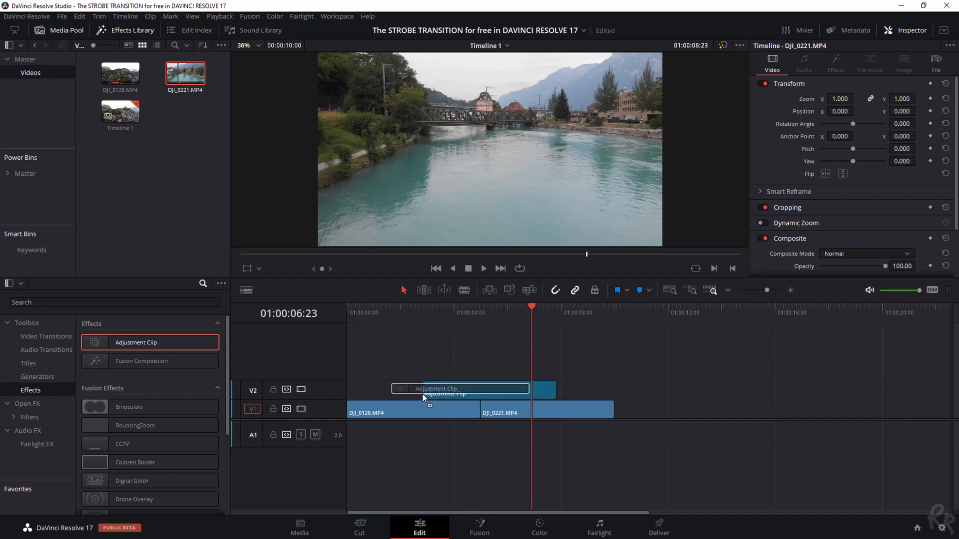
# Place an Adjustment Clip on V2 over the cut between DJI_0128 and DJI_0221 and select it
pyautogui.click(481, 391)
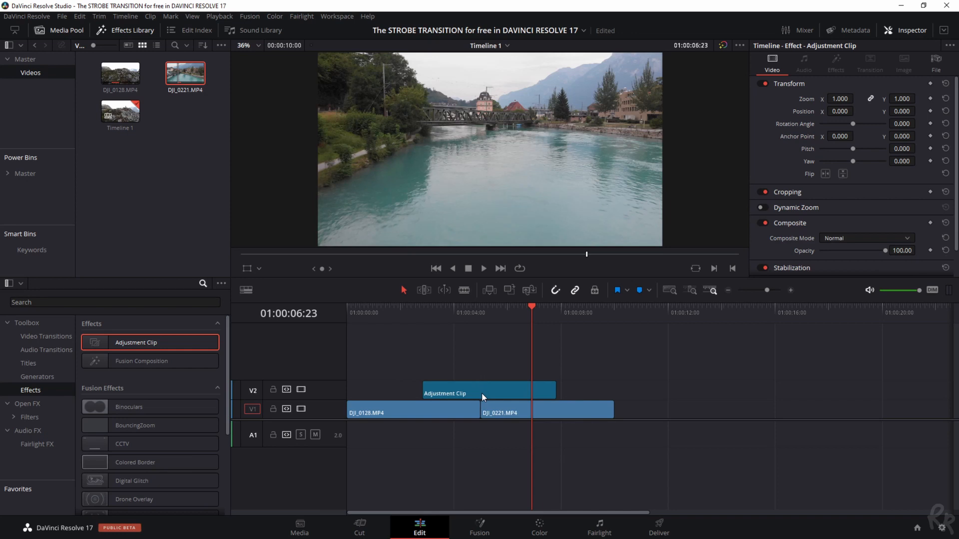
pyautogui.click(488, 393)
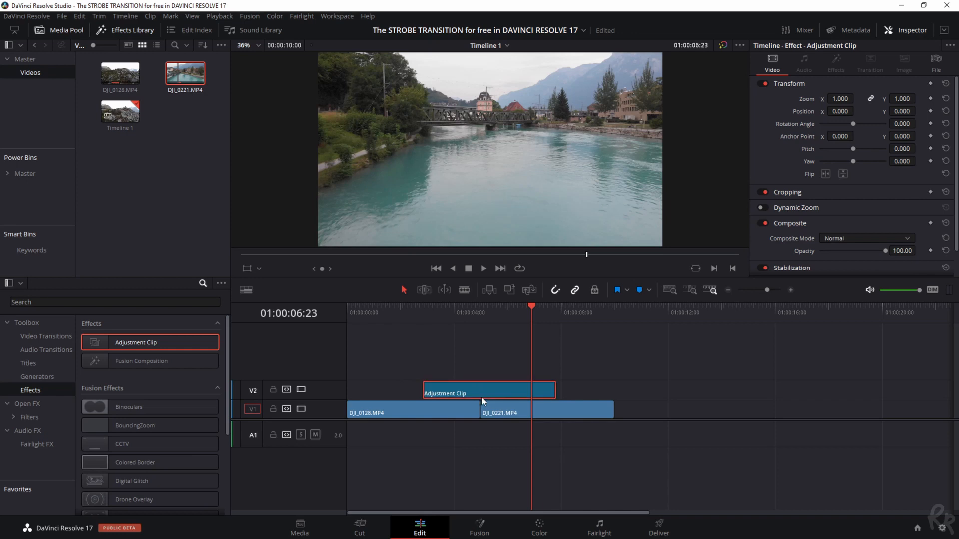
pyautogui.moveTo(538, 527)
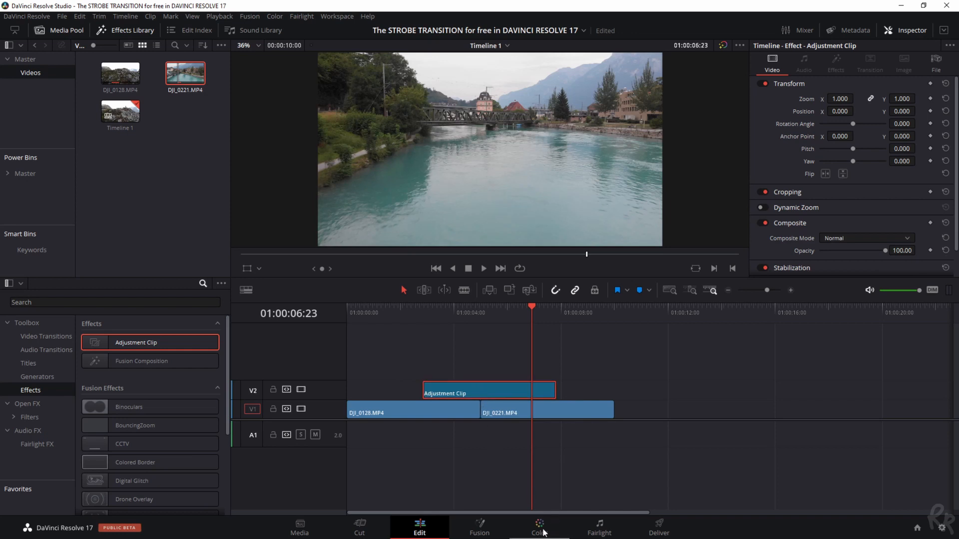
# Flip the Curves line on the Color page to invert the adjustment clip, then return to Edit
pyautogui.click(538, 528)
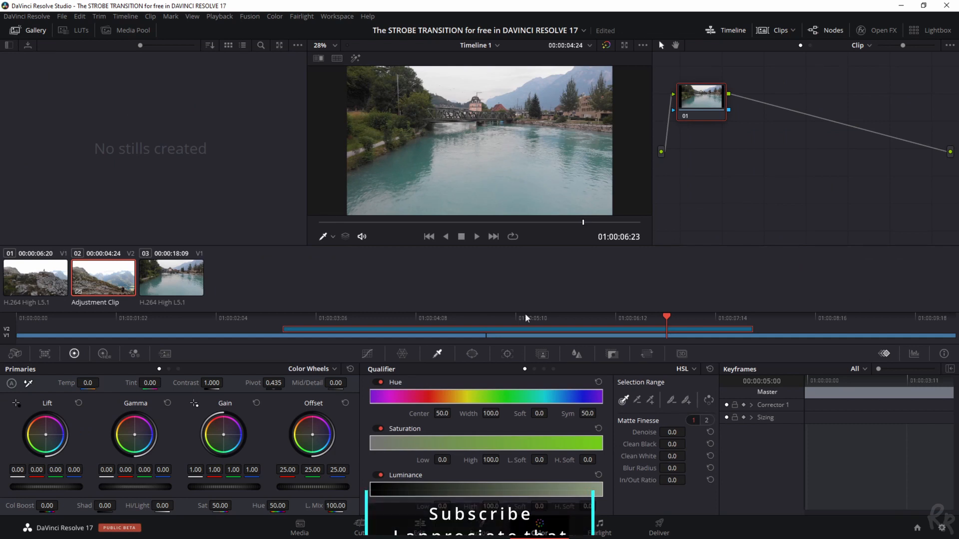
pyautogui.moveTo(511, 334)
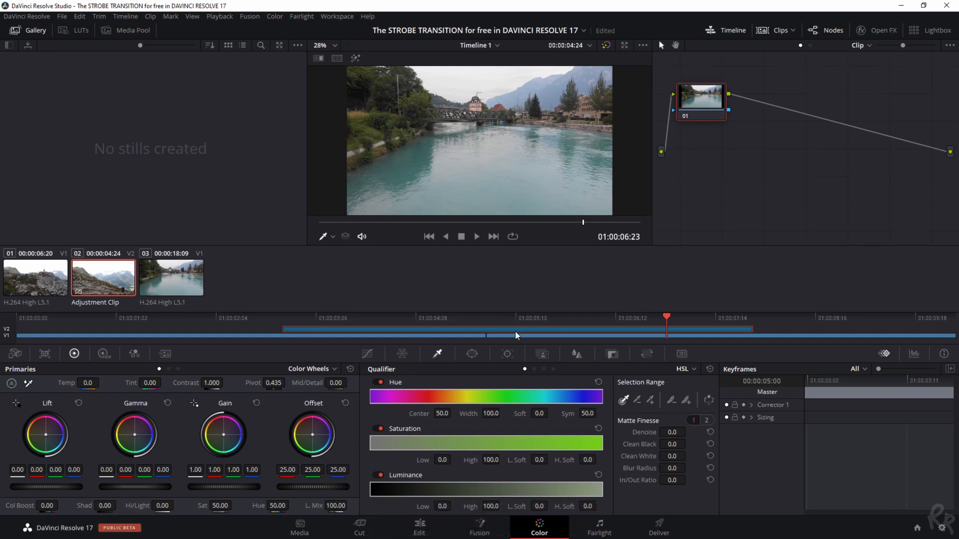
pyautogui.moveTo(369, 356)
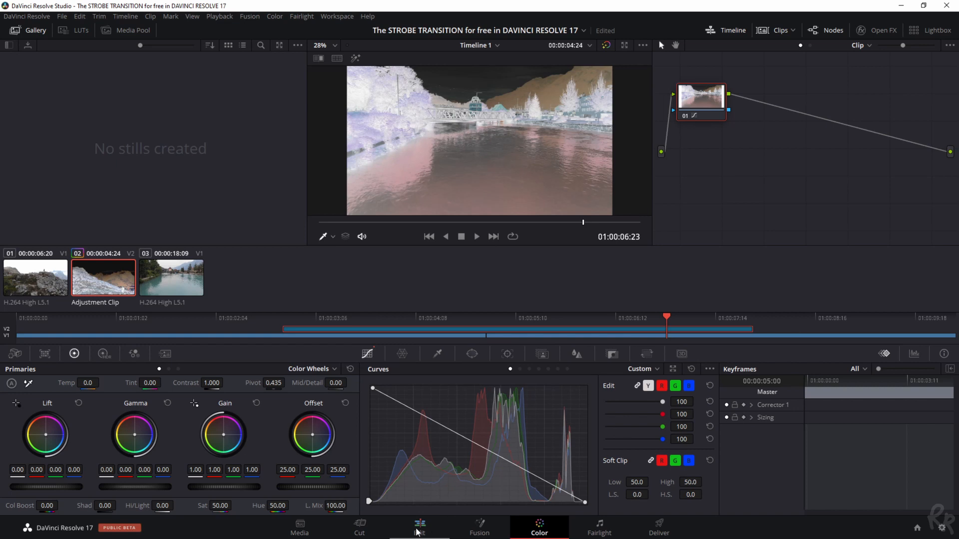
pyautogui.click(418, 528)
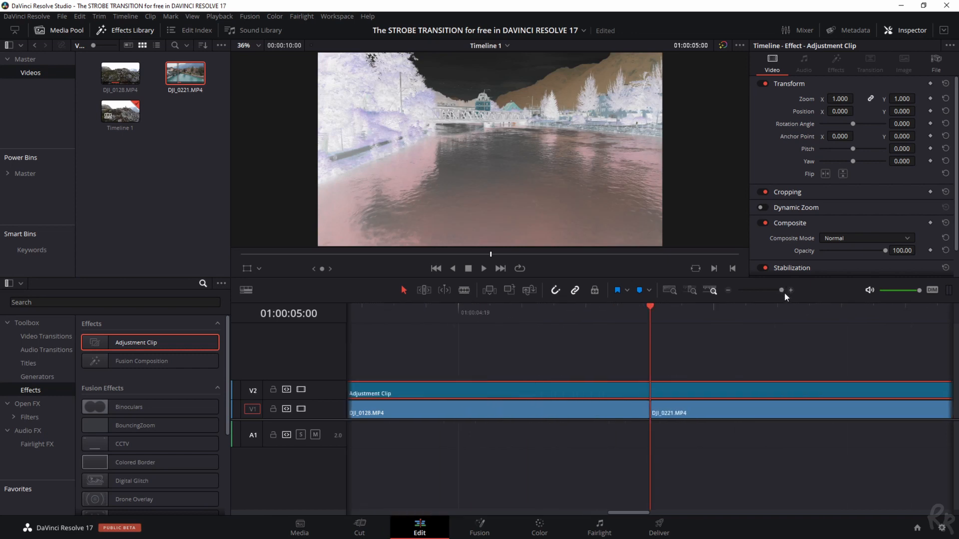
pyautogui.moveTo(664, 361)
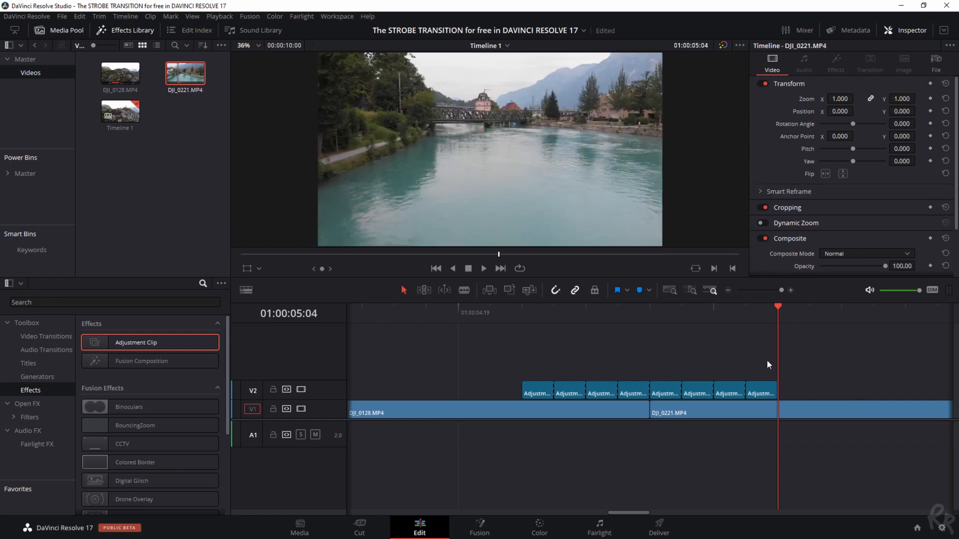
pyautogui.moveTo(536, 372)
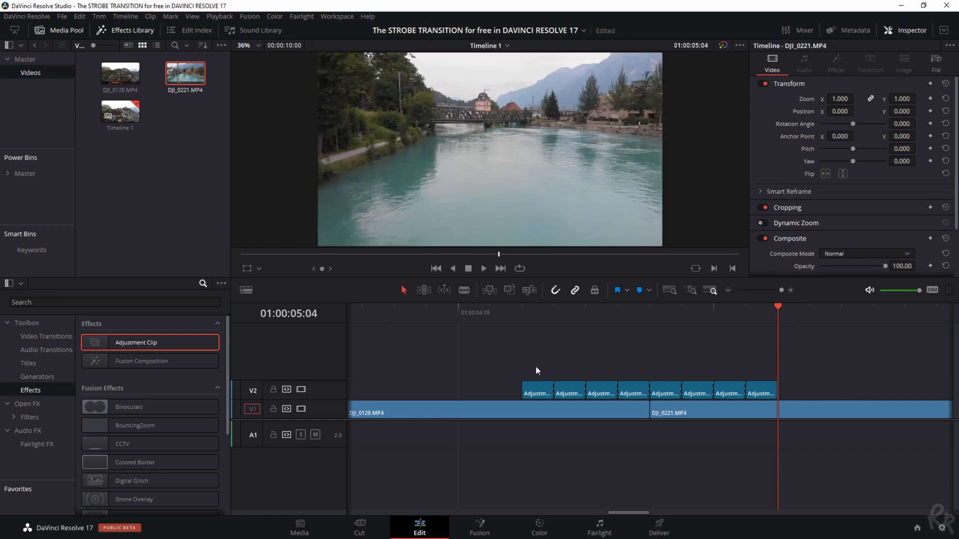
pyautogui.moveTo(689, 409)
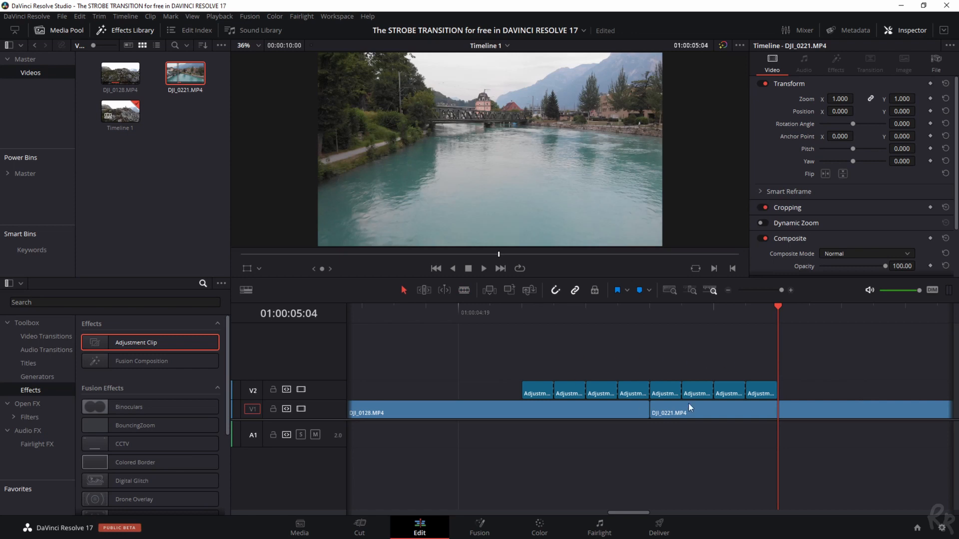
pyautogui.moveTo(611, 382)
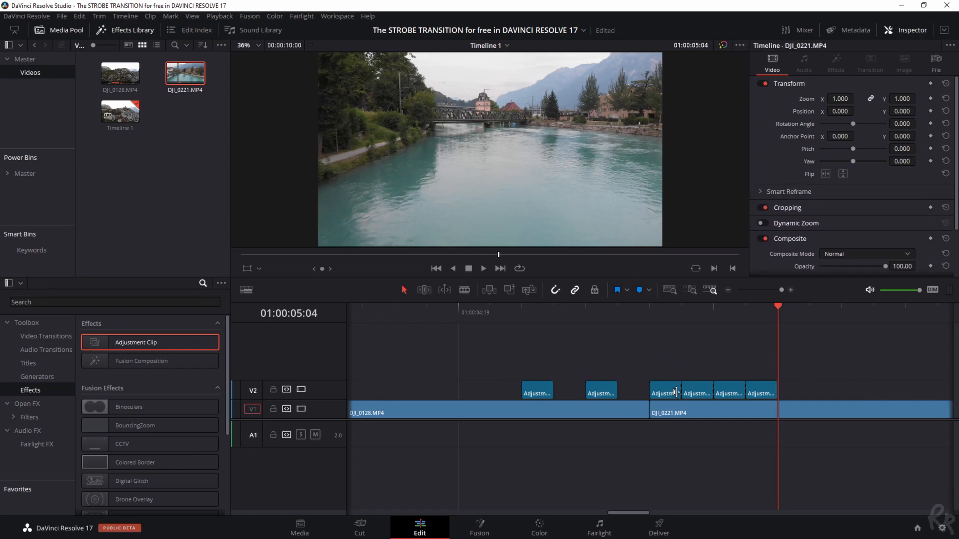
# Delete alternate adjustment pieces leaving four, and park the playhead before the transition
pyautogui.click(760, 392)
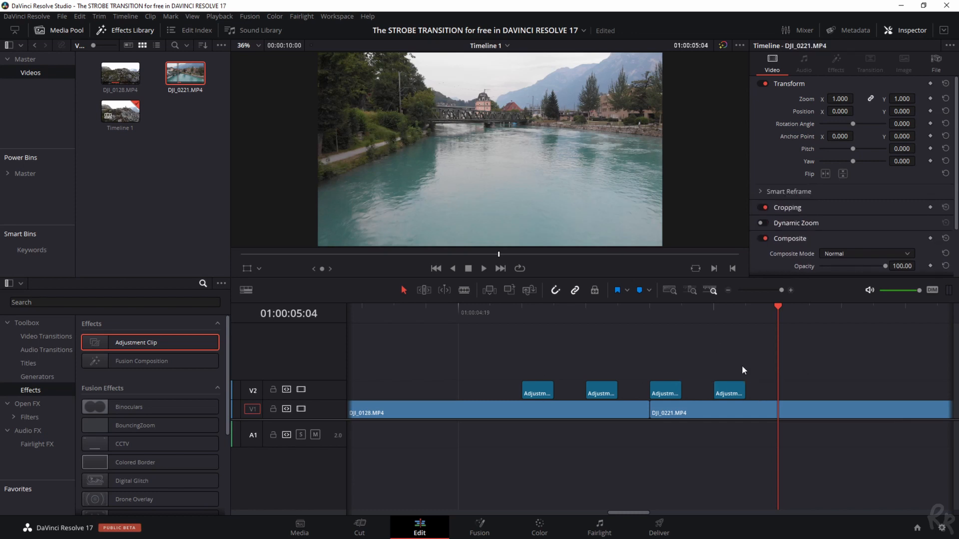
pyautogui.moveTo(499, 338)
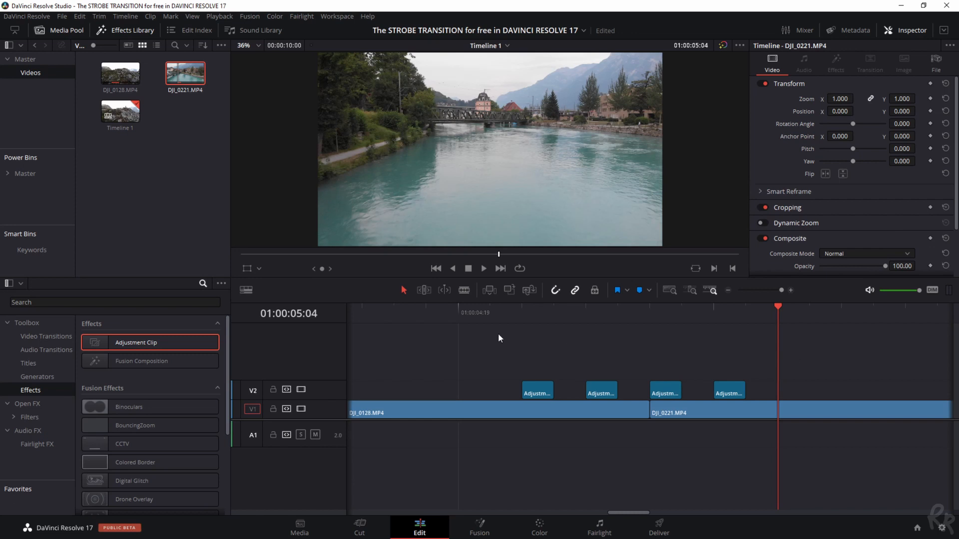
pyautogui.click(426, 313)
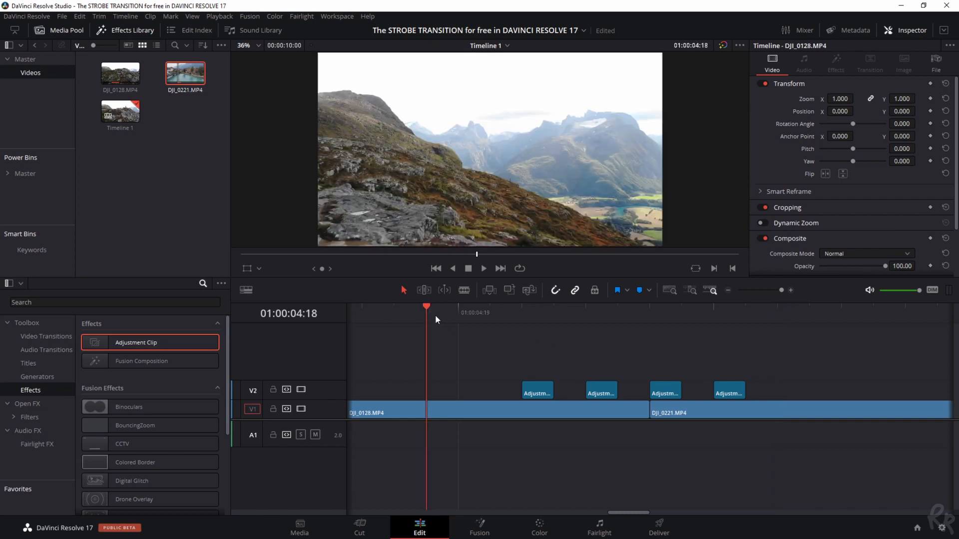